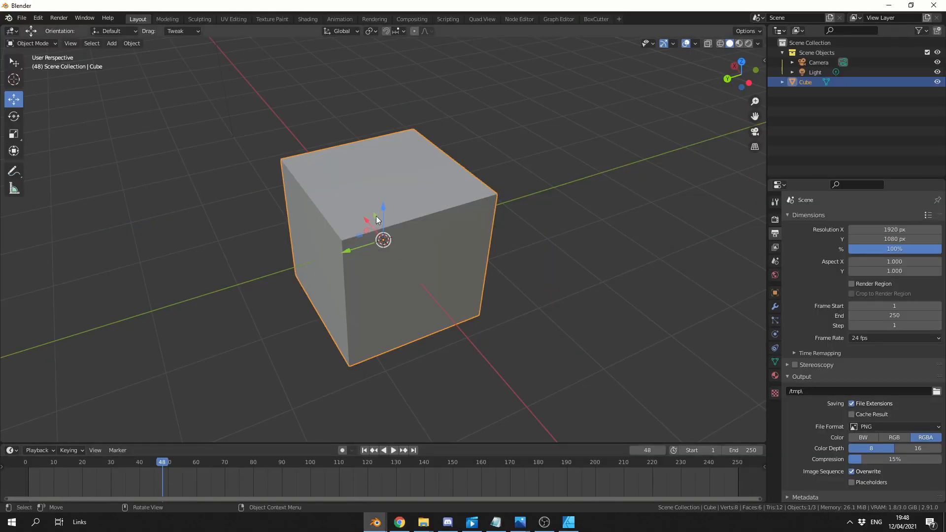
Step: Toggle the selected cube's transform orientation from Global to Local via the custom shortcut
right_click(341, 30)
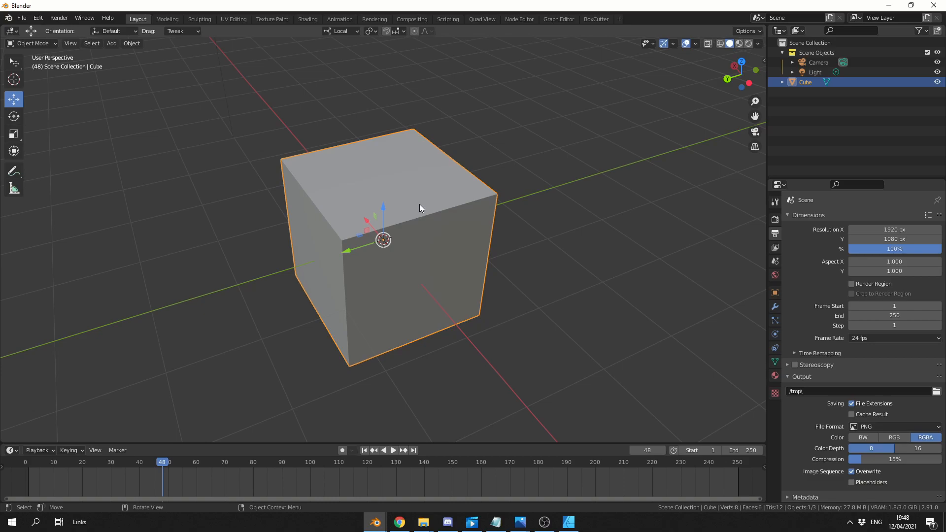
Step: Review the Toggle Global (Shift Ctrl Y) keymap entry in Preferences, then return orientation to Global
click(38, 18)
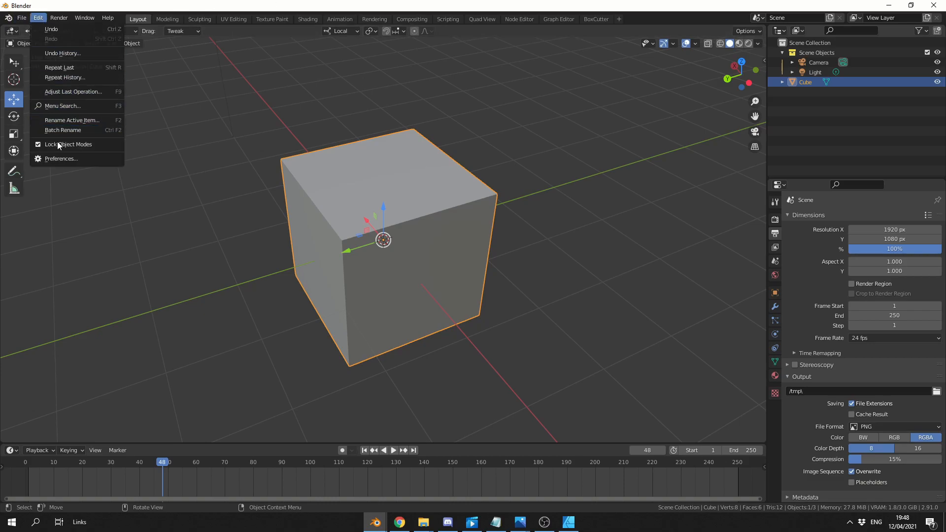
click(60, 157)
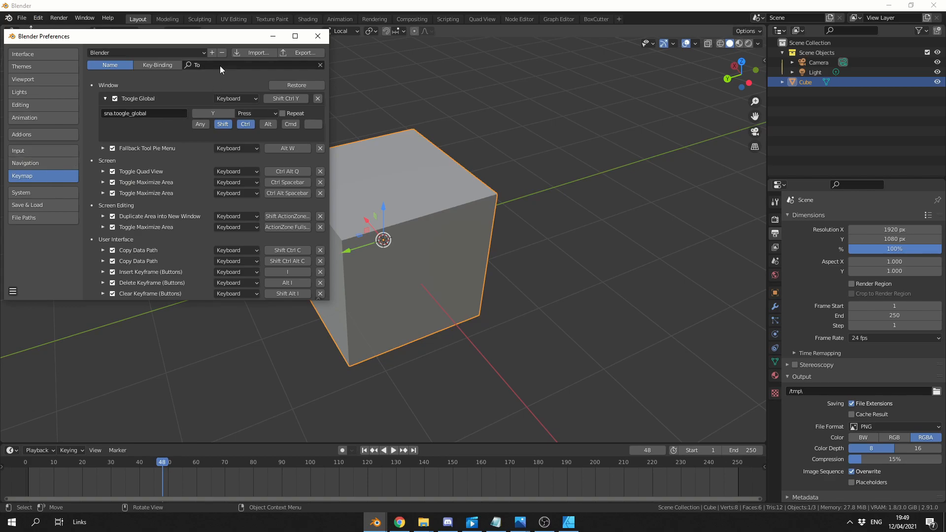
mouse_move(150, 104)
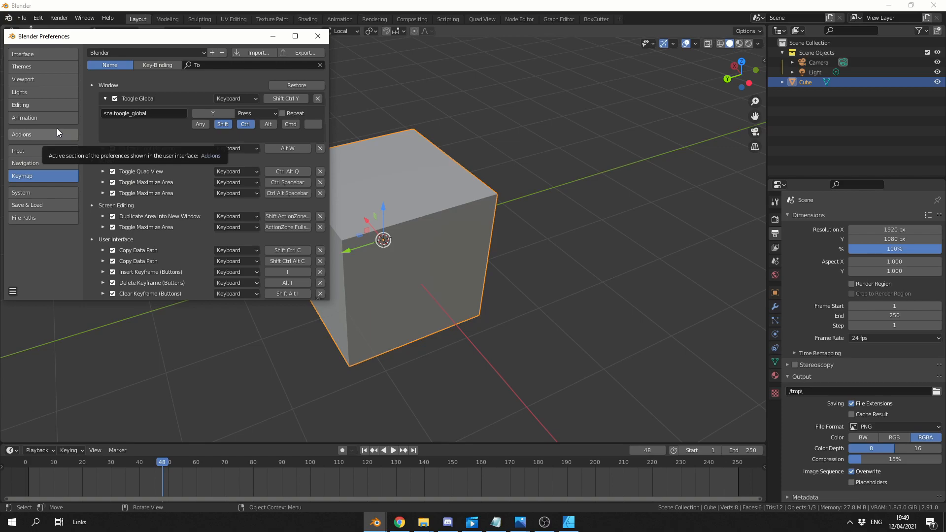
click(316, 36)
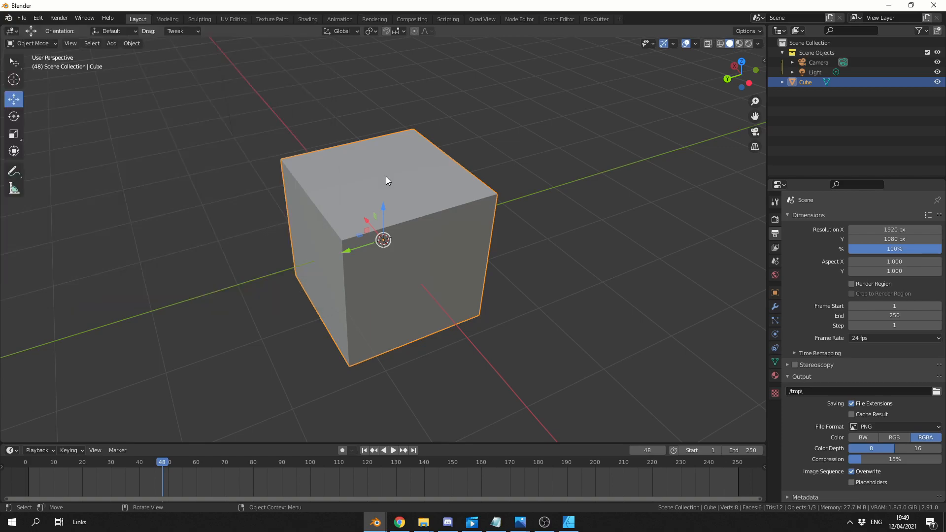